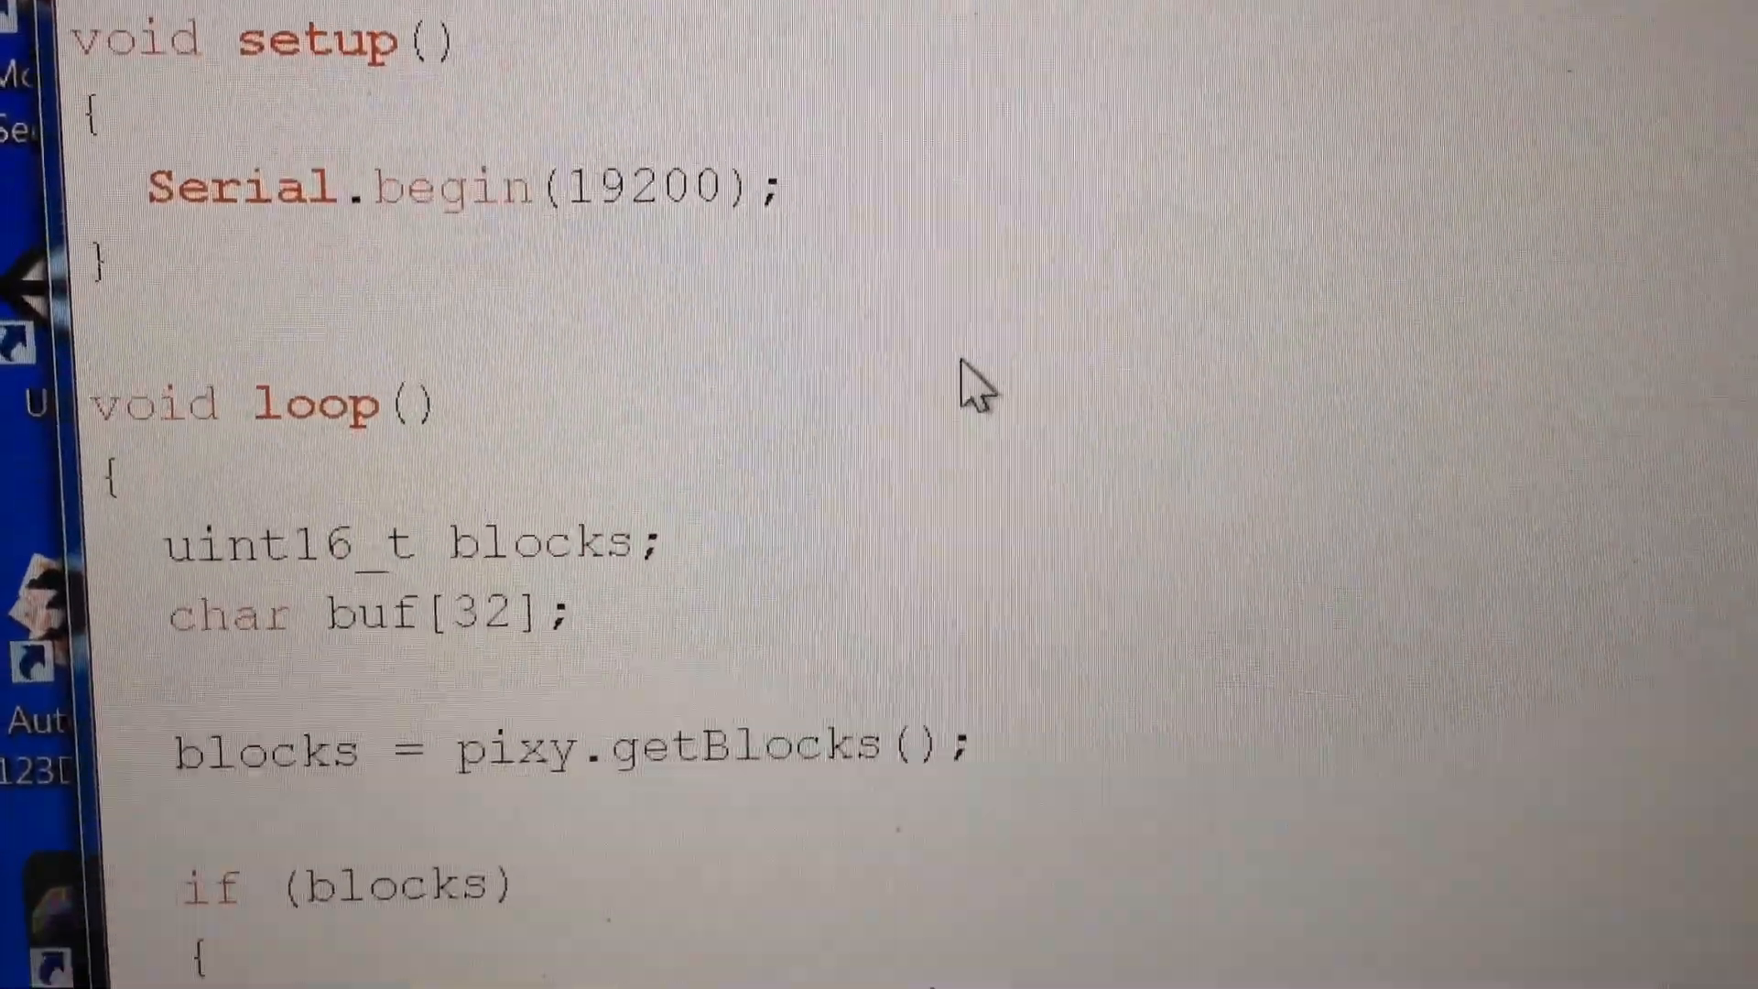
{"action": "scroll", "scroll_direction": "up", "scroll_amount": 3}
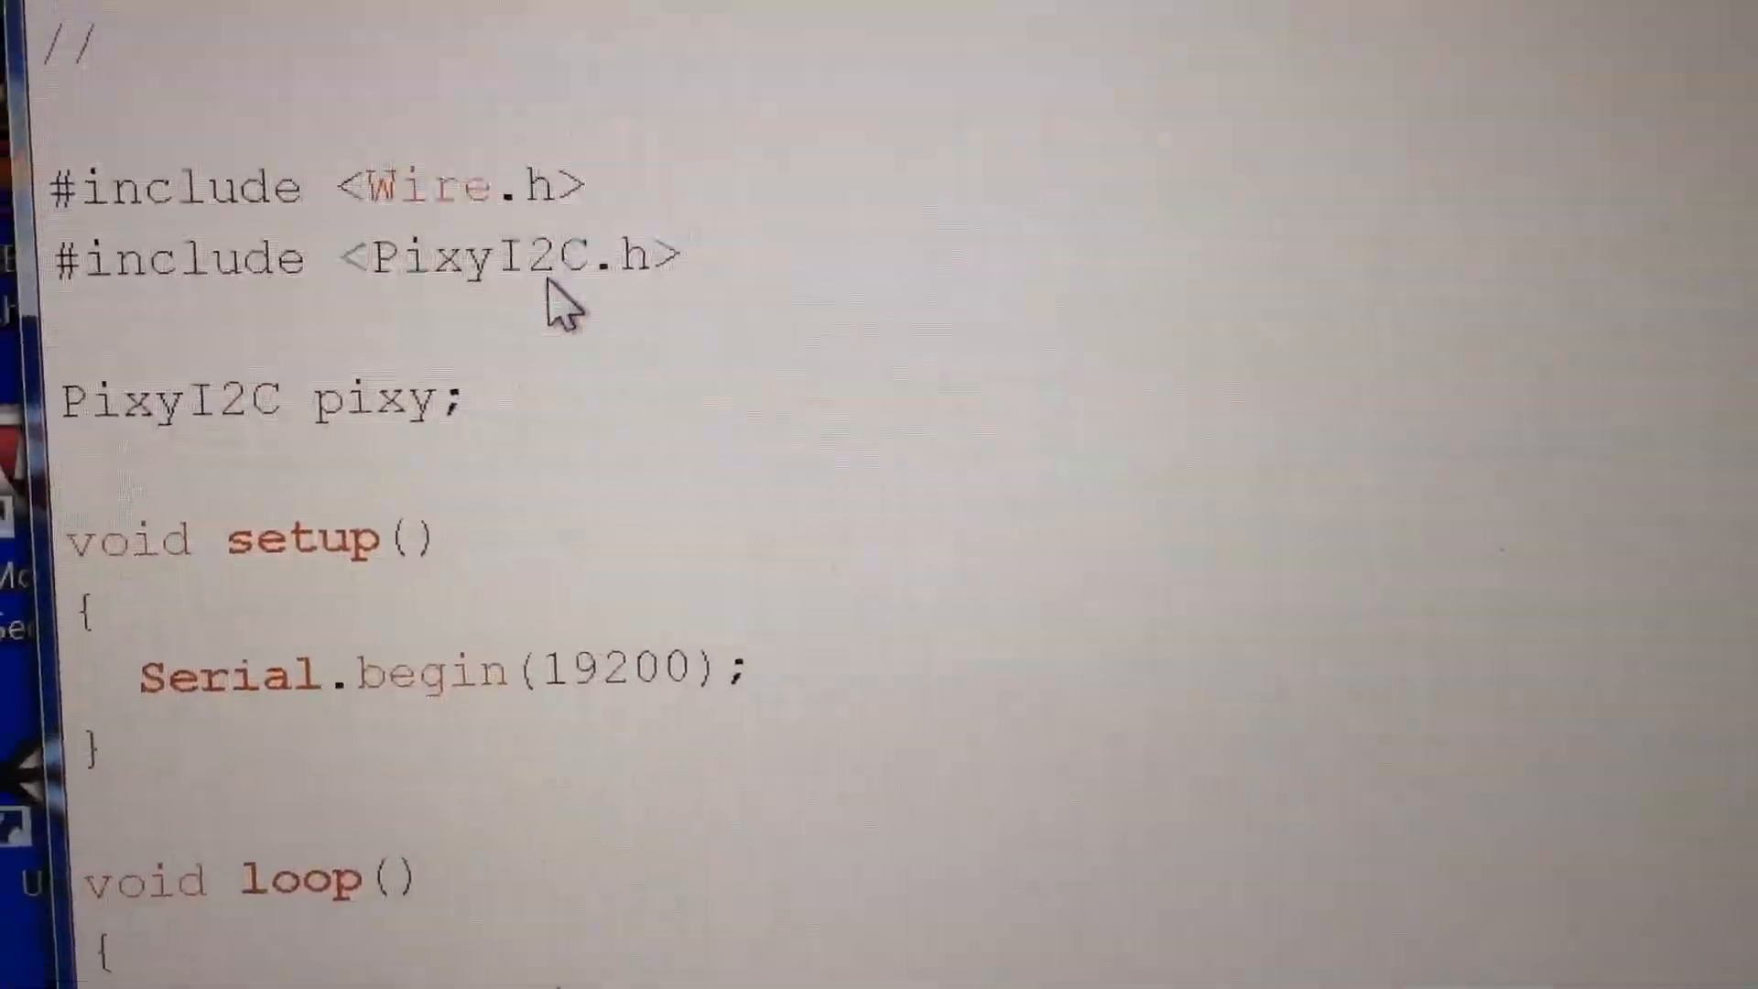
{"action": "scroll", "scroll_direction": "down", "scroll_amount": 3}
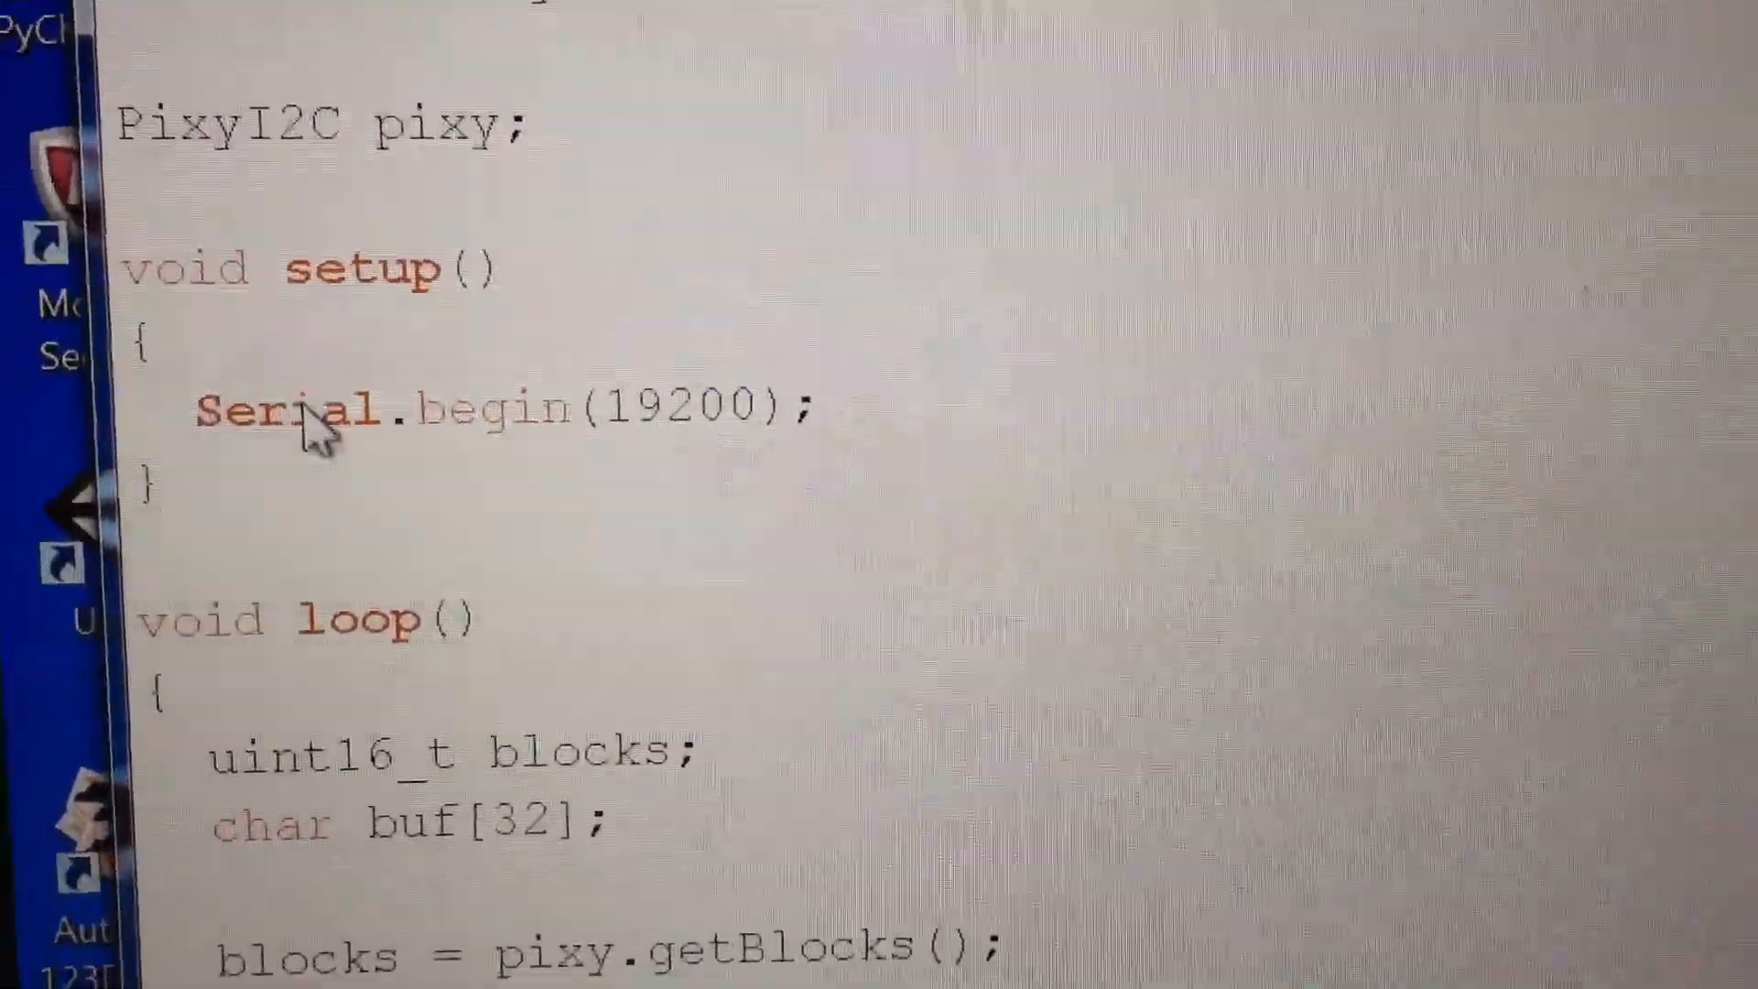
{"action": "scroll", "scroll_direction": "down", "scroll_amount": 3}
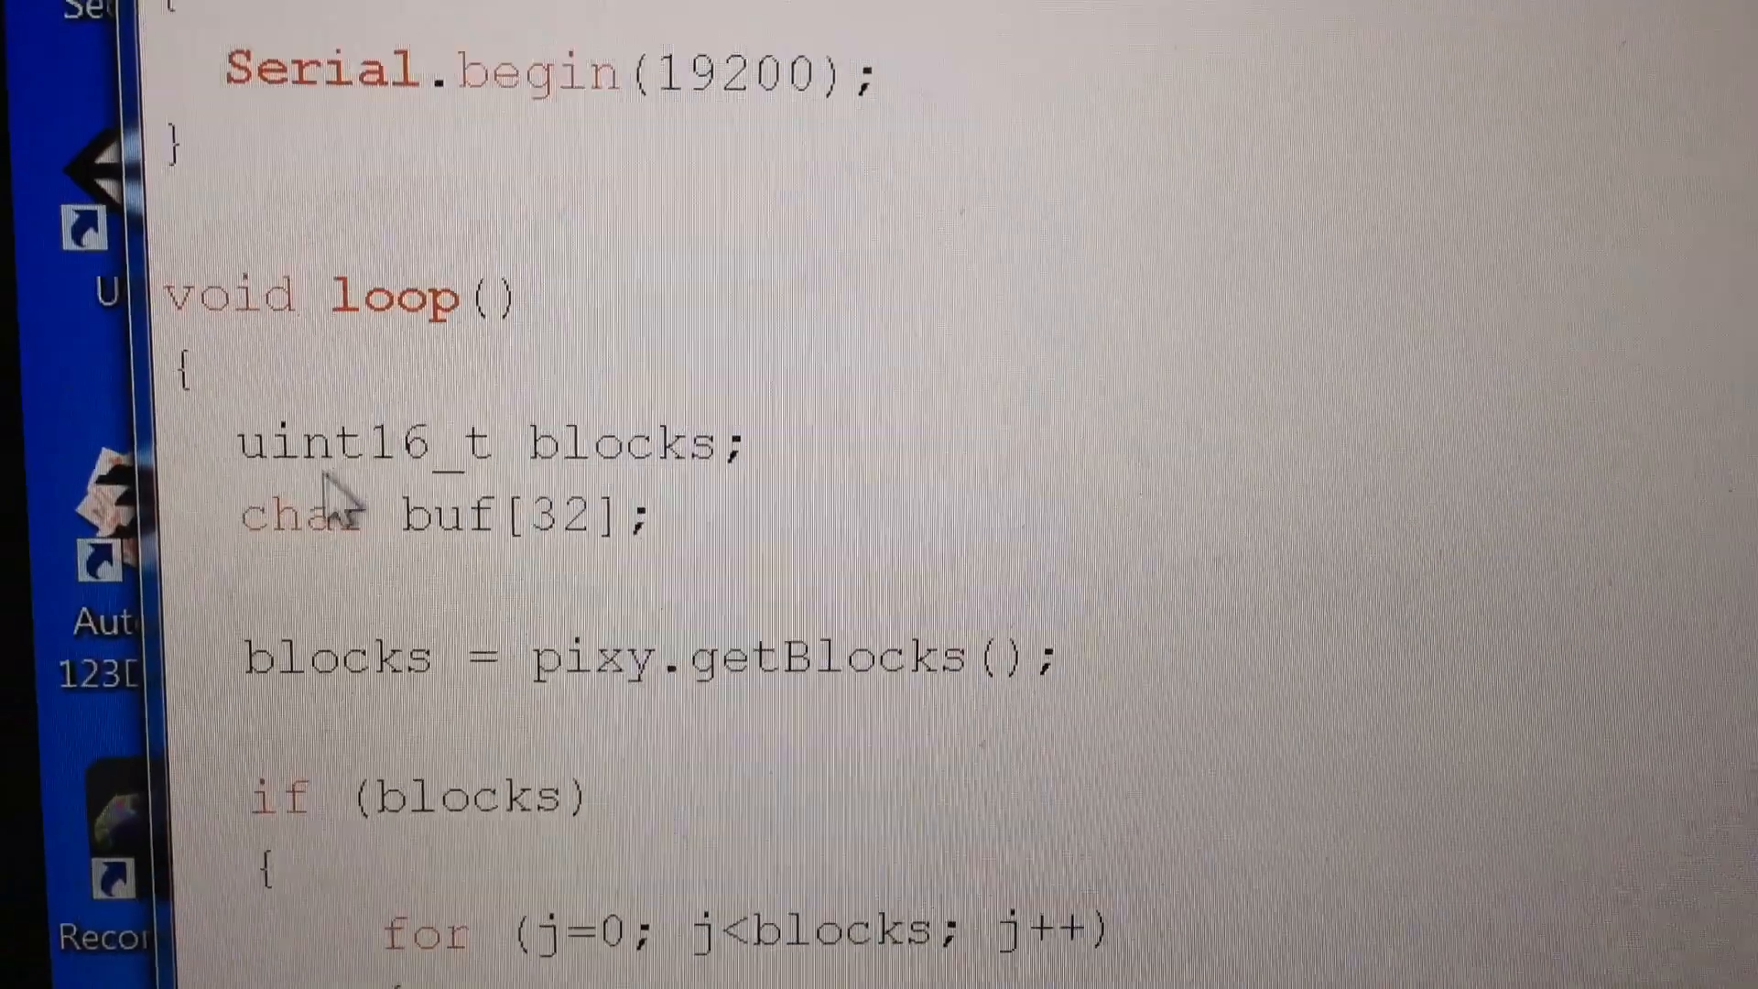
{"action": "scroll", "scroll_direction": "down", "scroll_amount": 3}
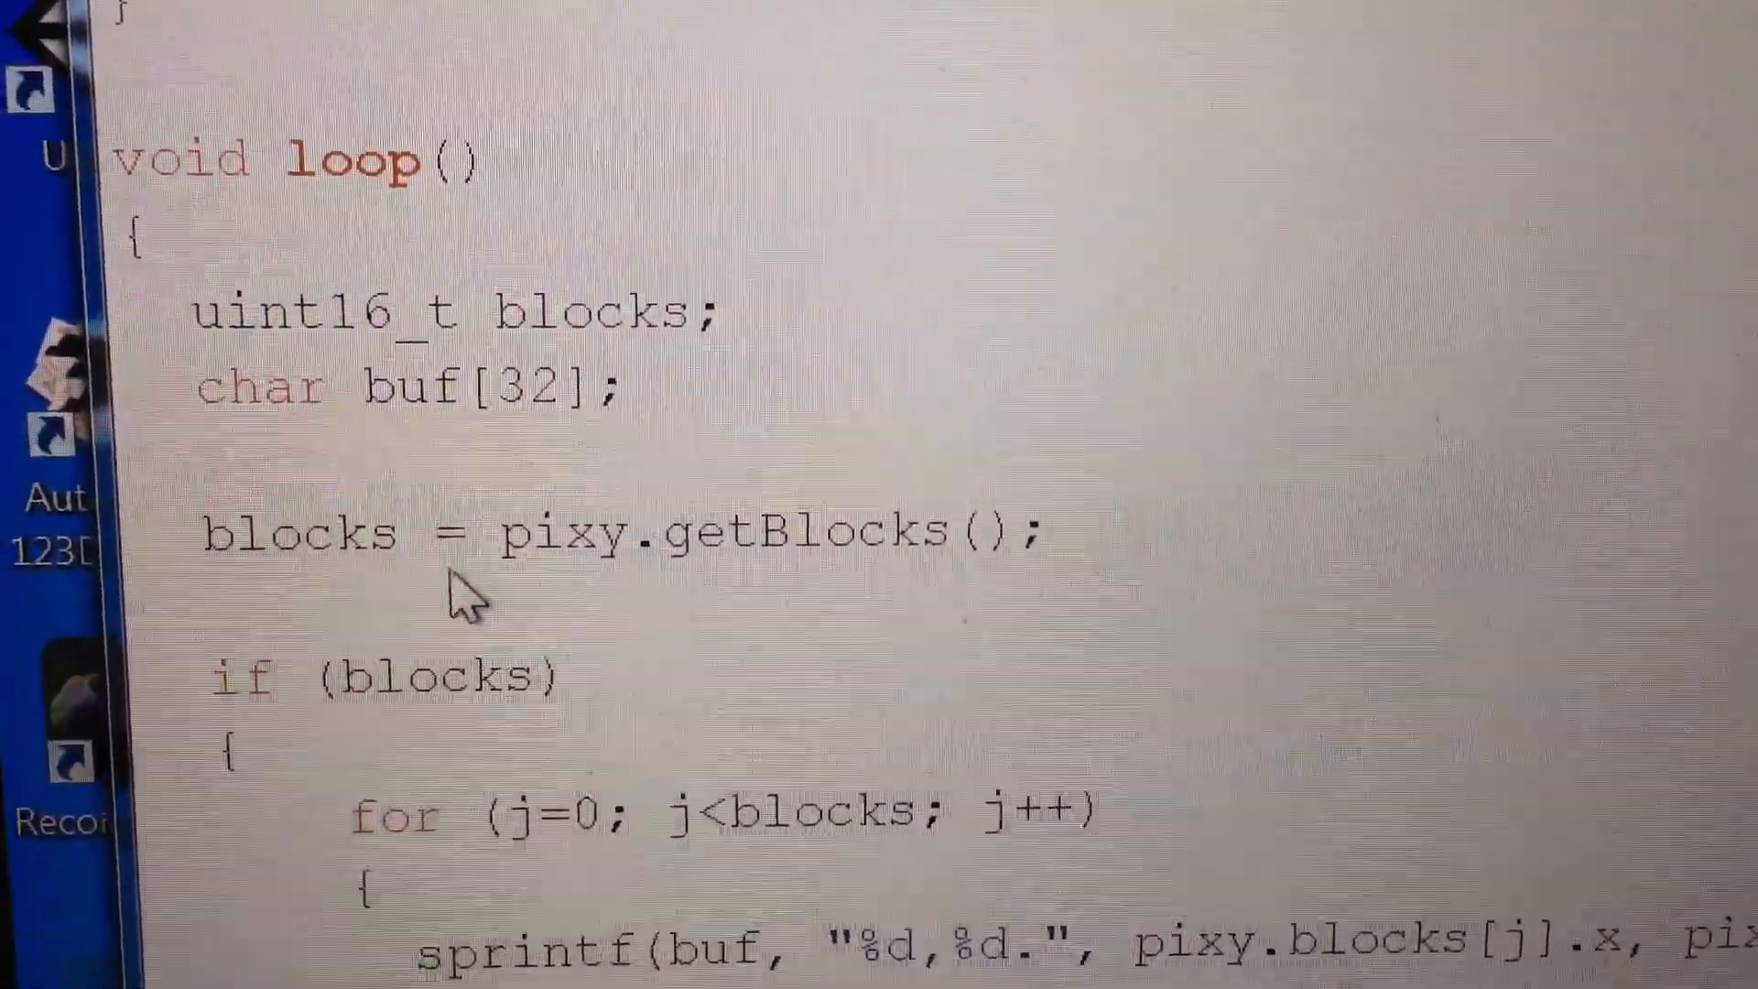
{"action": "scroll", "scroll_direction": "down", "scroll_amount": 3}
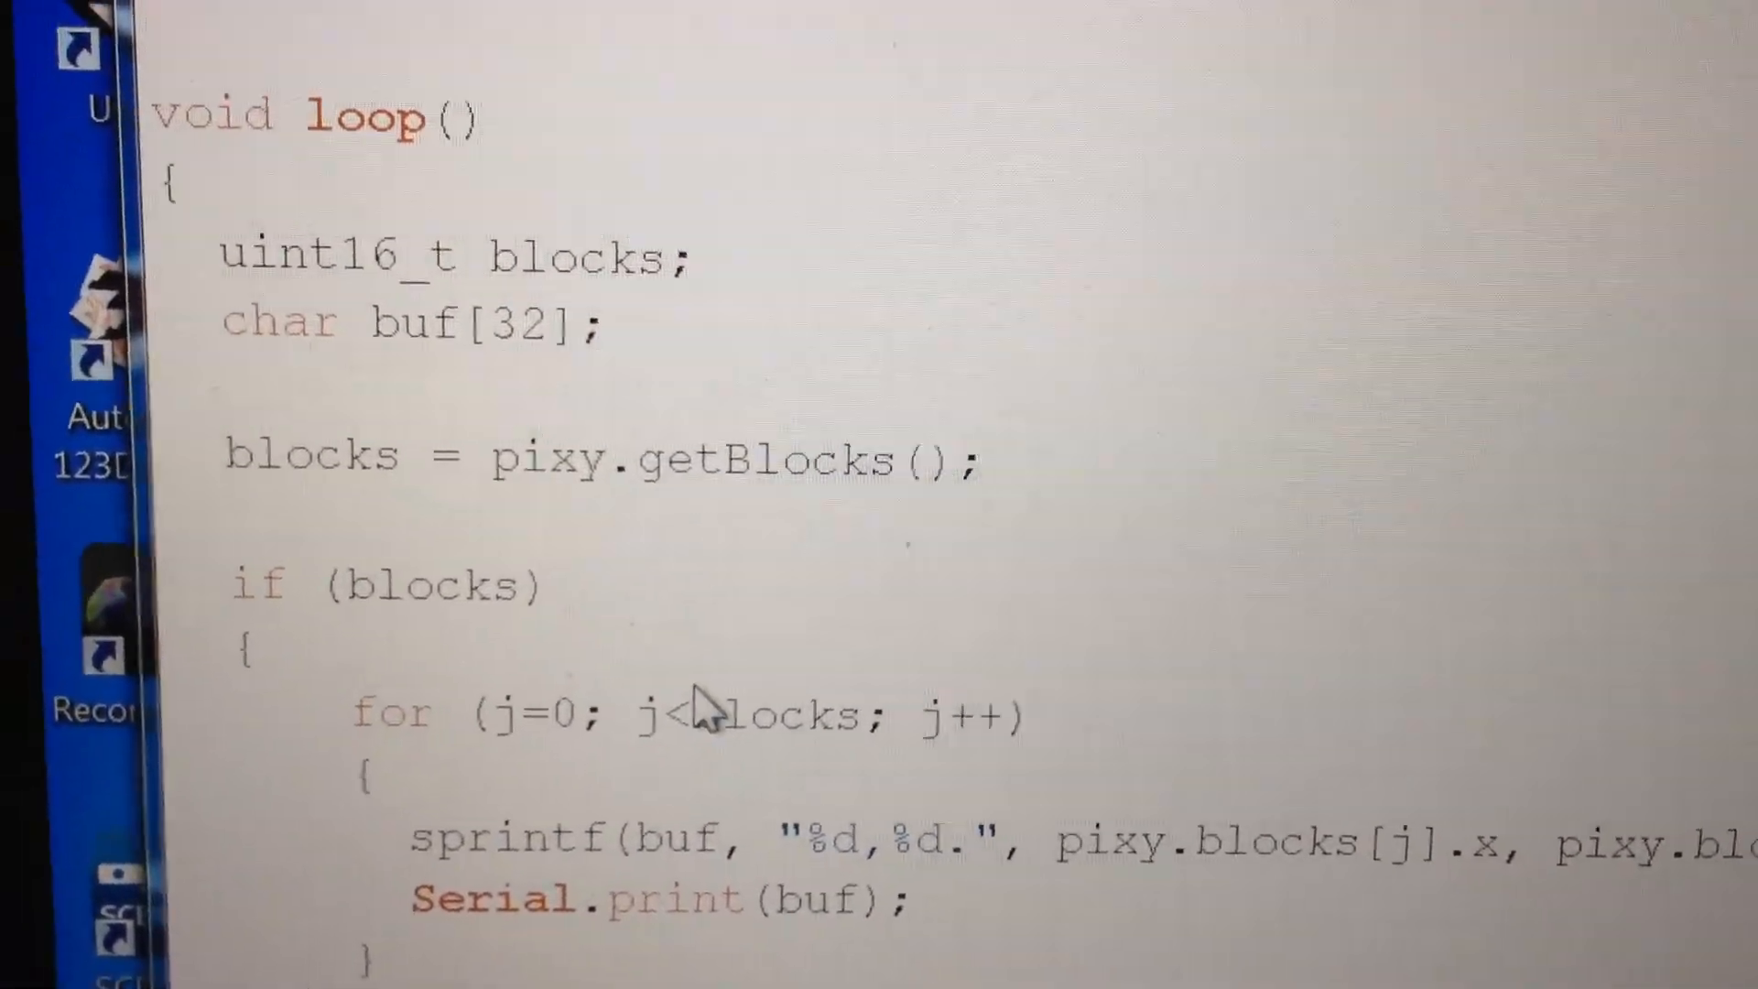
{"action": "scroll", "scroll_direction": "up", "scroll_amount": 3}
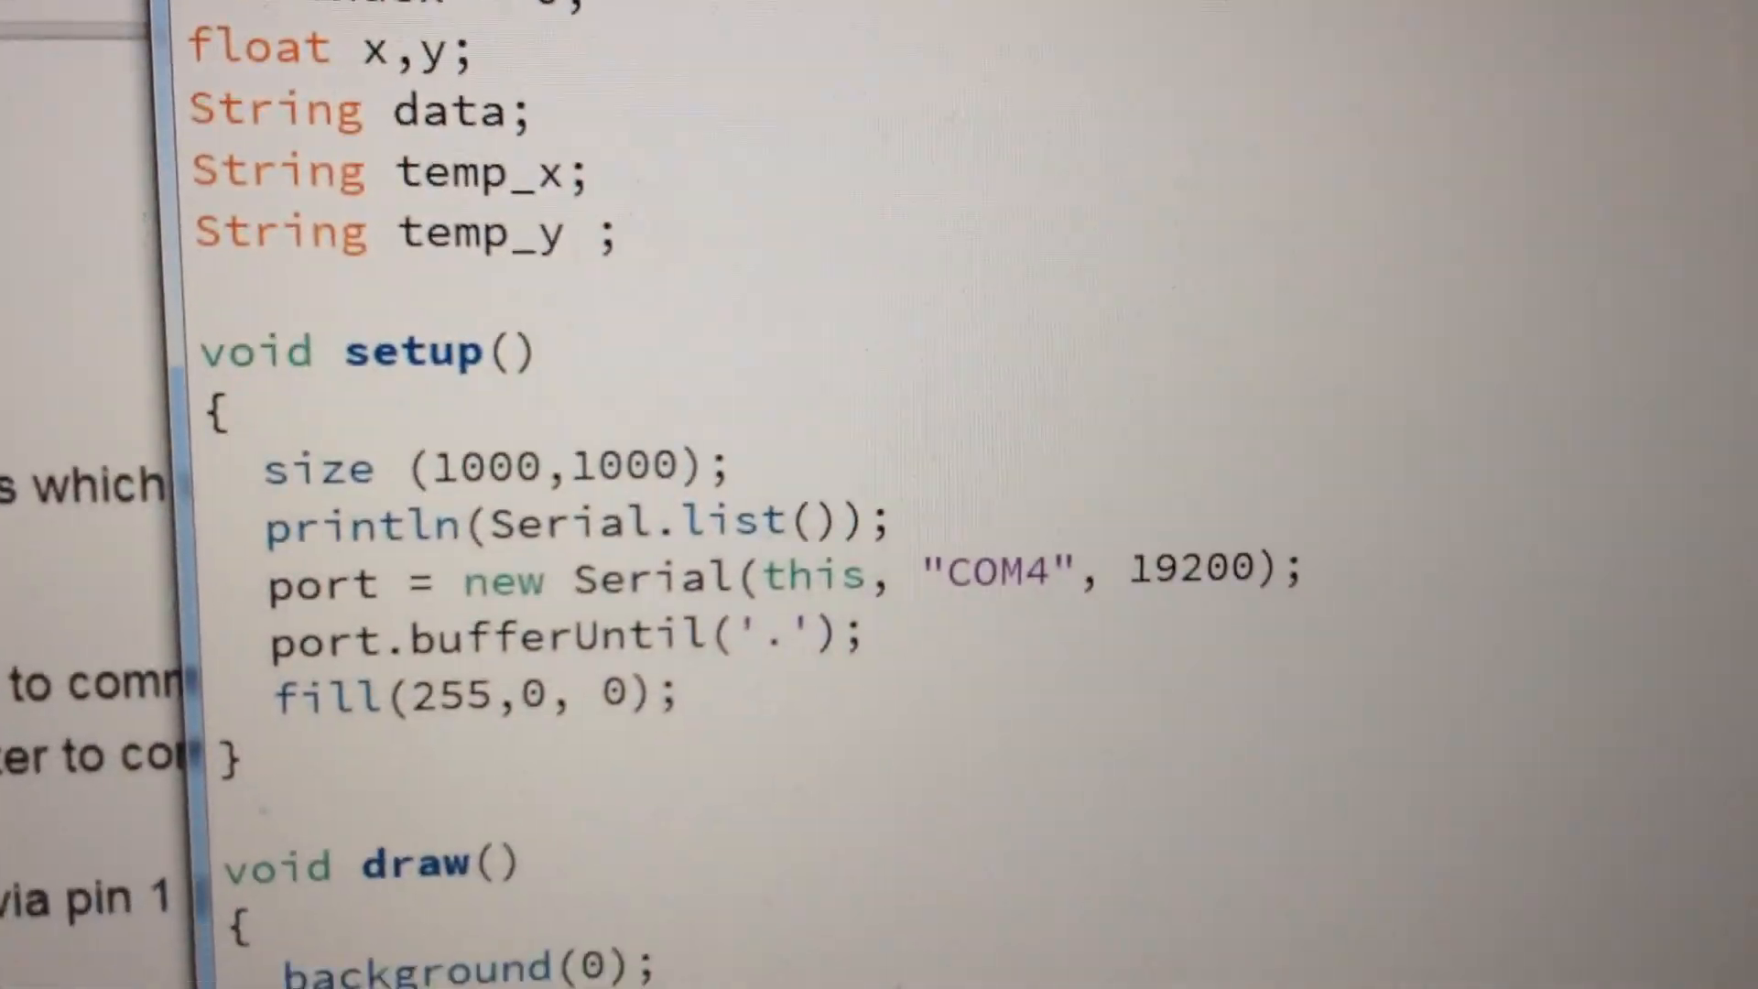
{"action": "scroll", "scroll_direction": "down", "scroll_amount": 3}
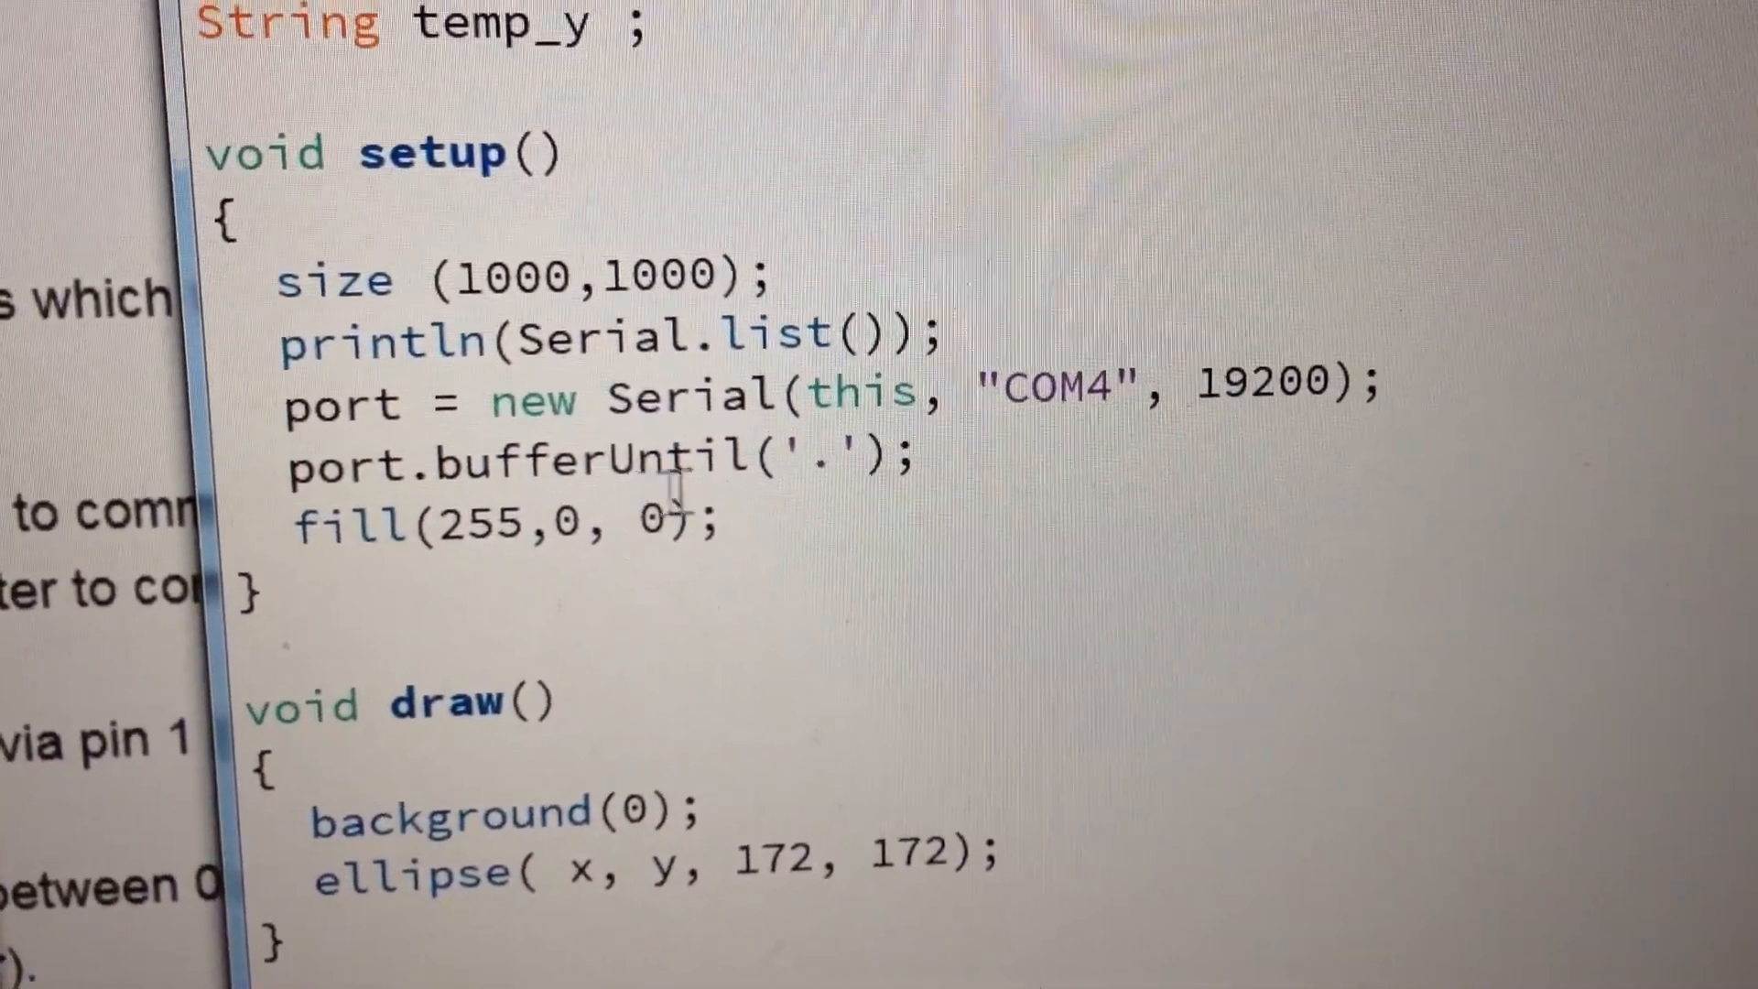
{"action": "scroll", "scroll_direction": "down", "scroll_amount": 3}
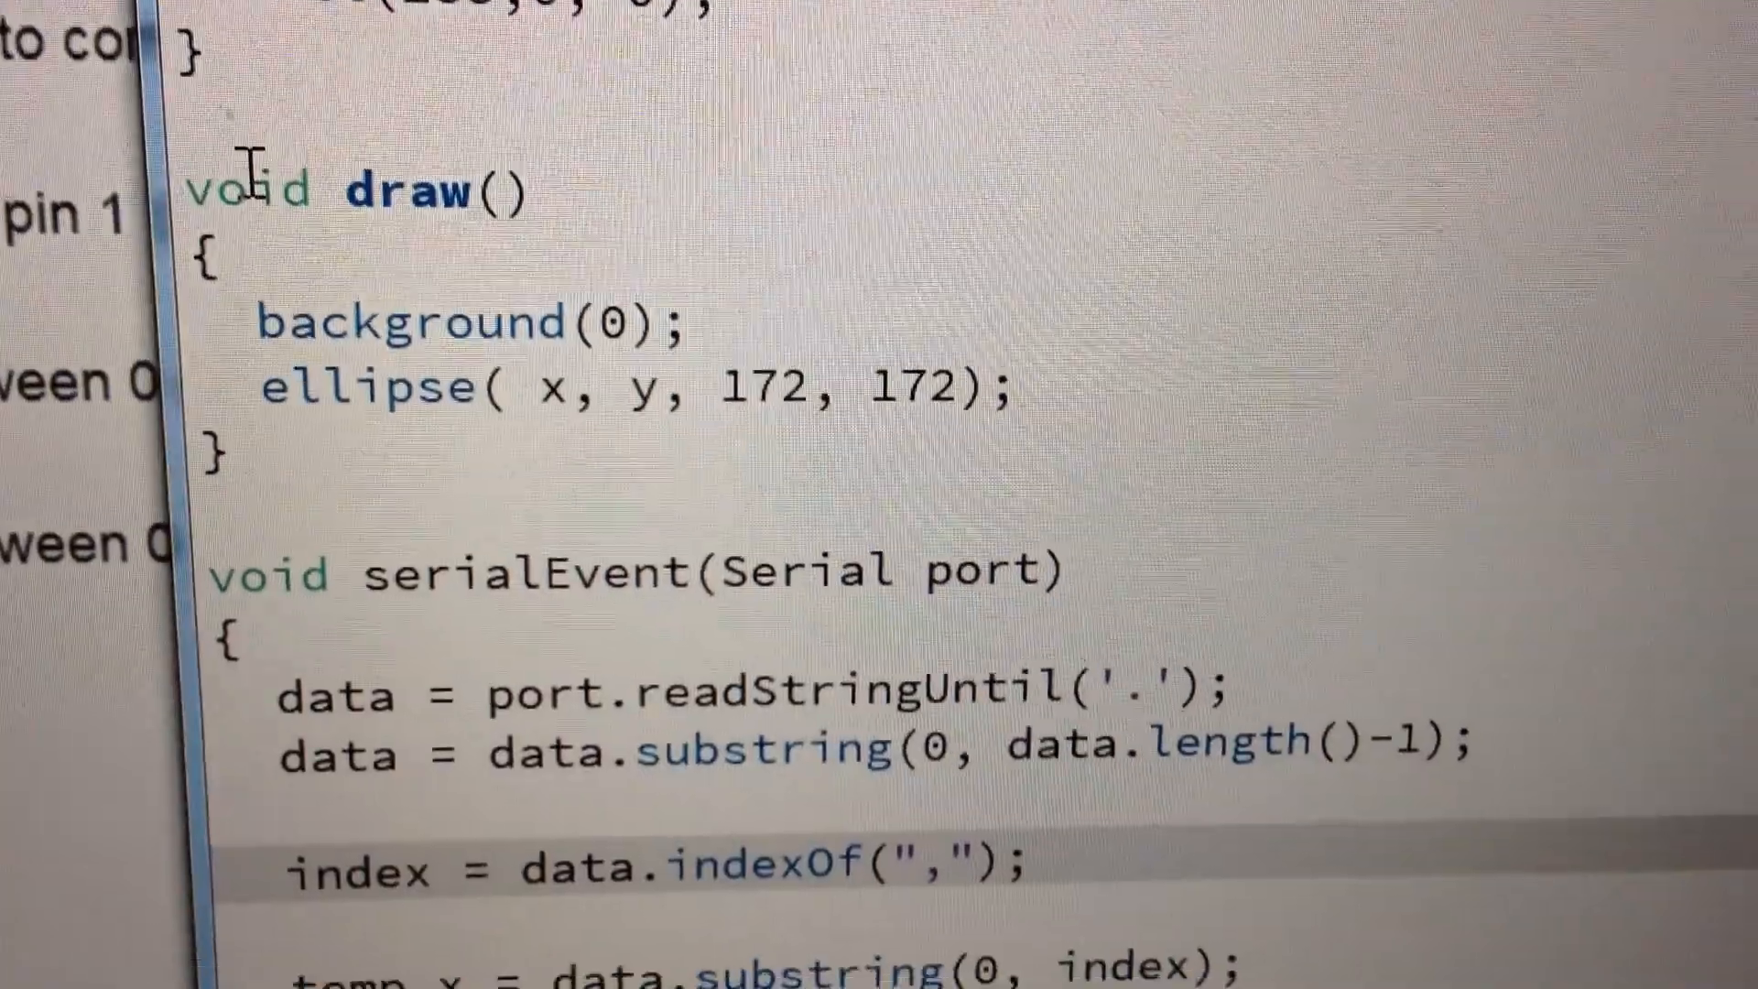
{"action": "scroll", "scroll_direction": "down", "scroll_amount": 3}
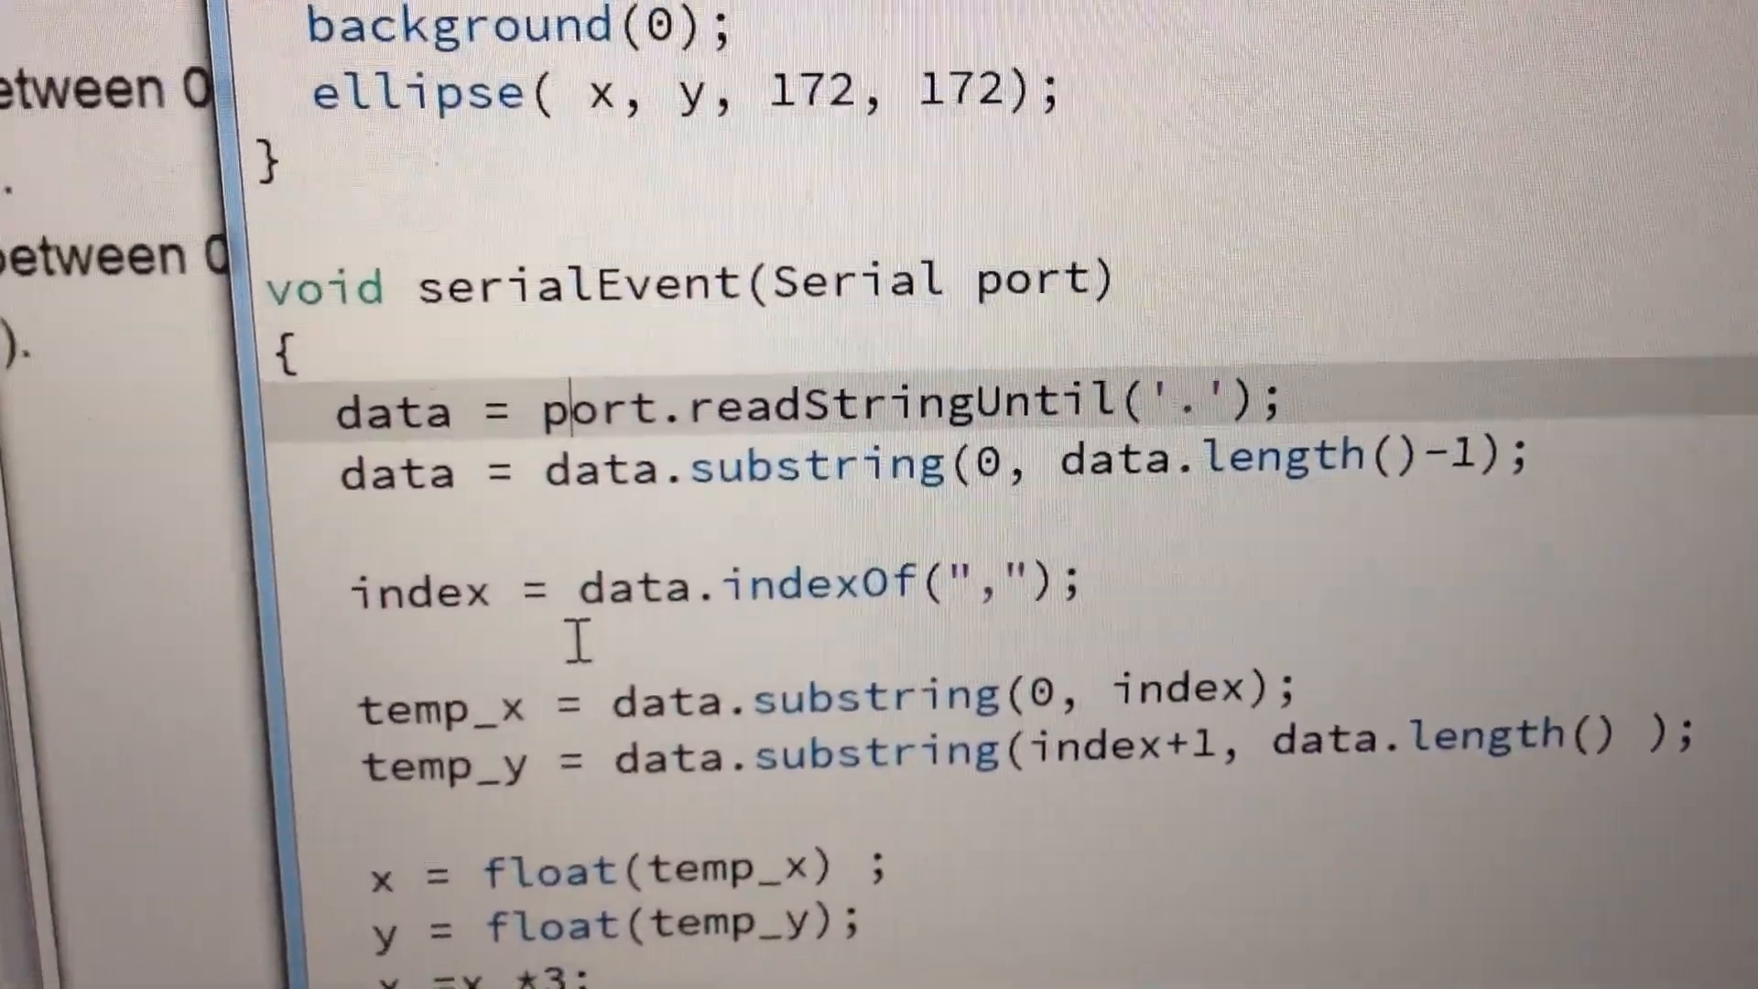
{"action": "scroll", "scroll_direction": "down", "scroll_amount": 3}
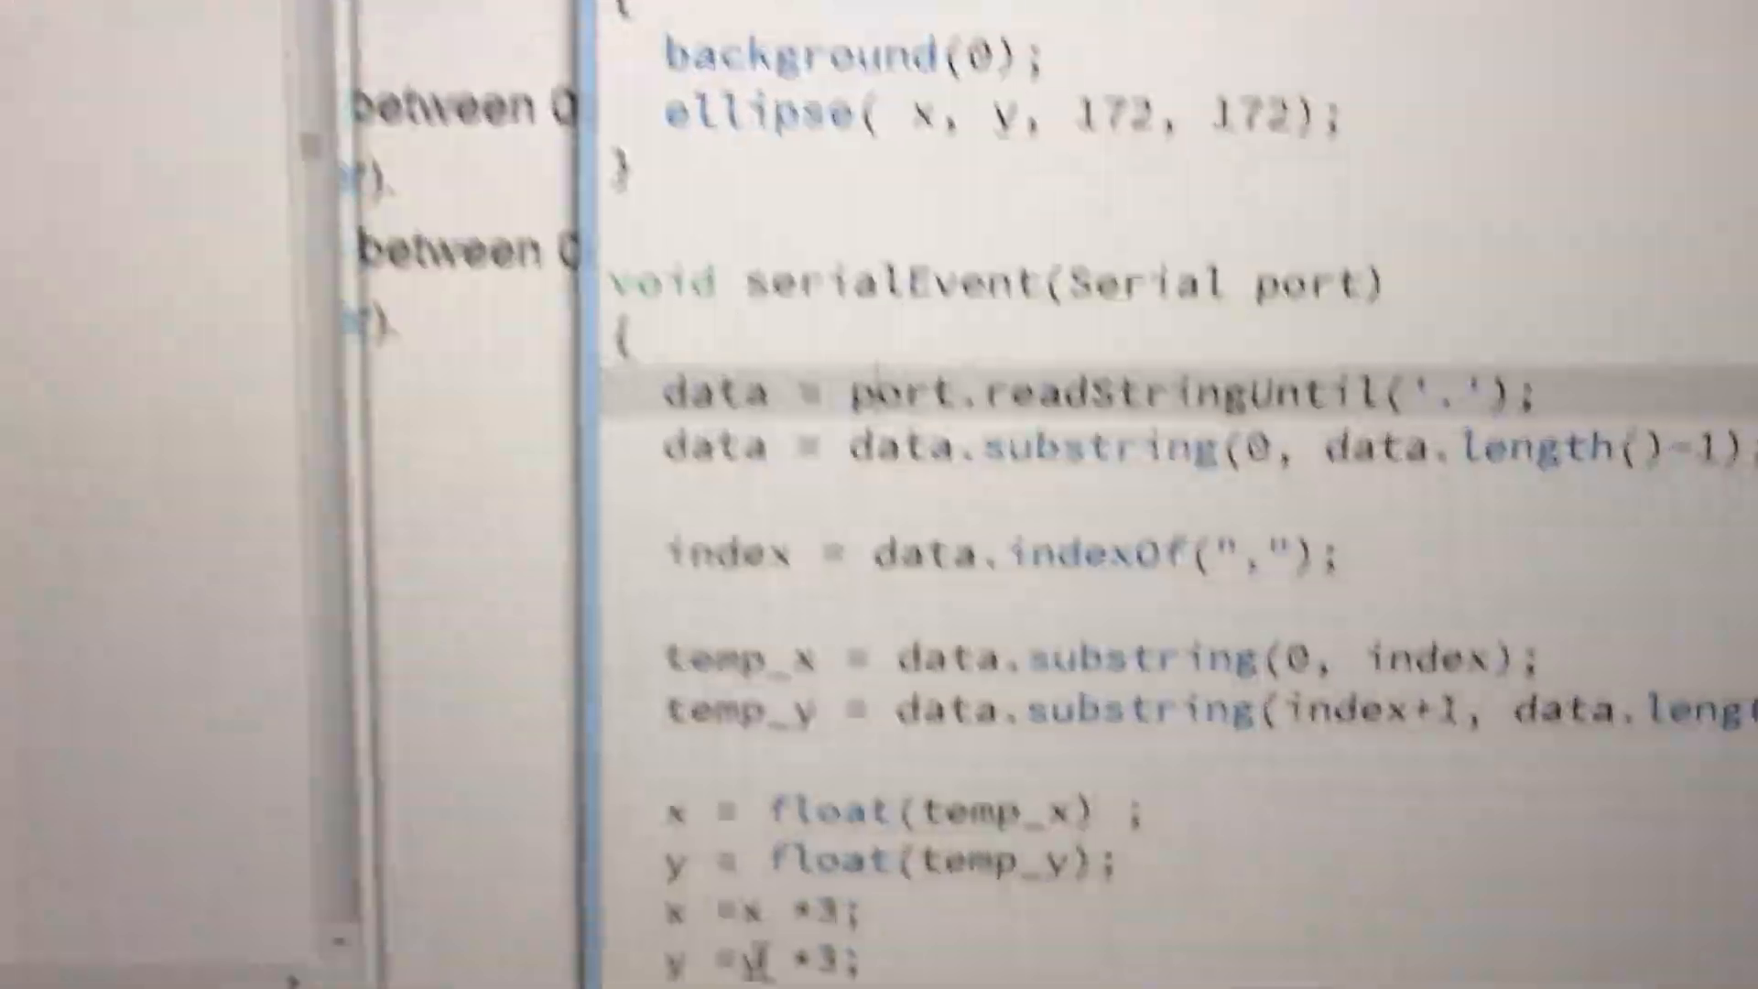
{"action": "scroll", "scroll_direction": "up", "scroll_amount": 3}
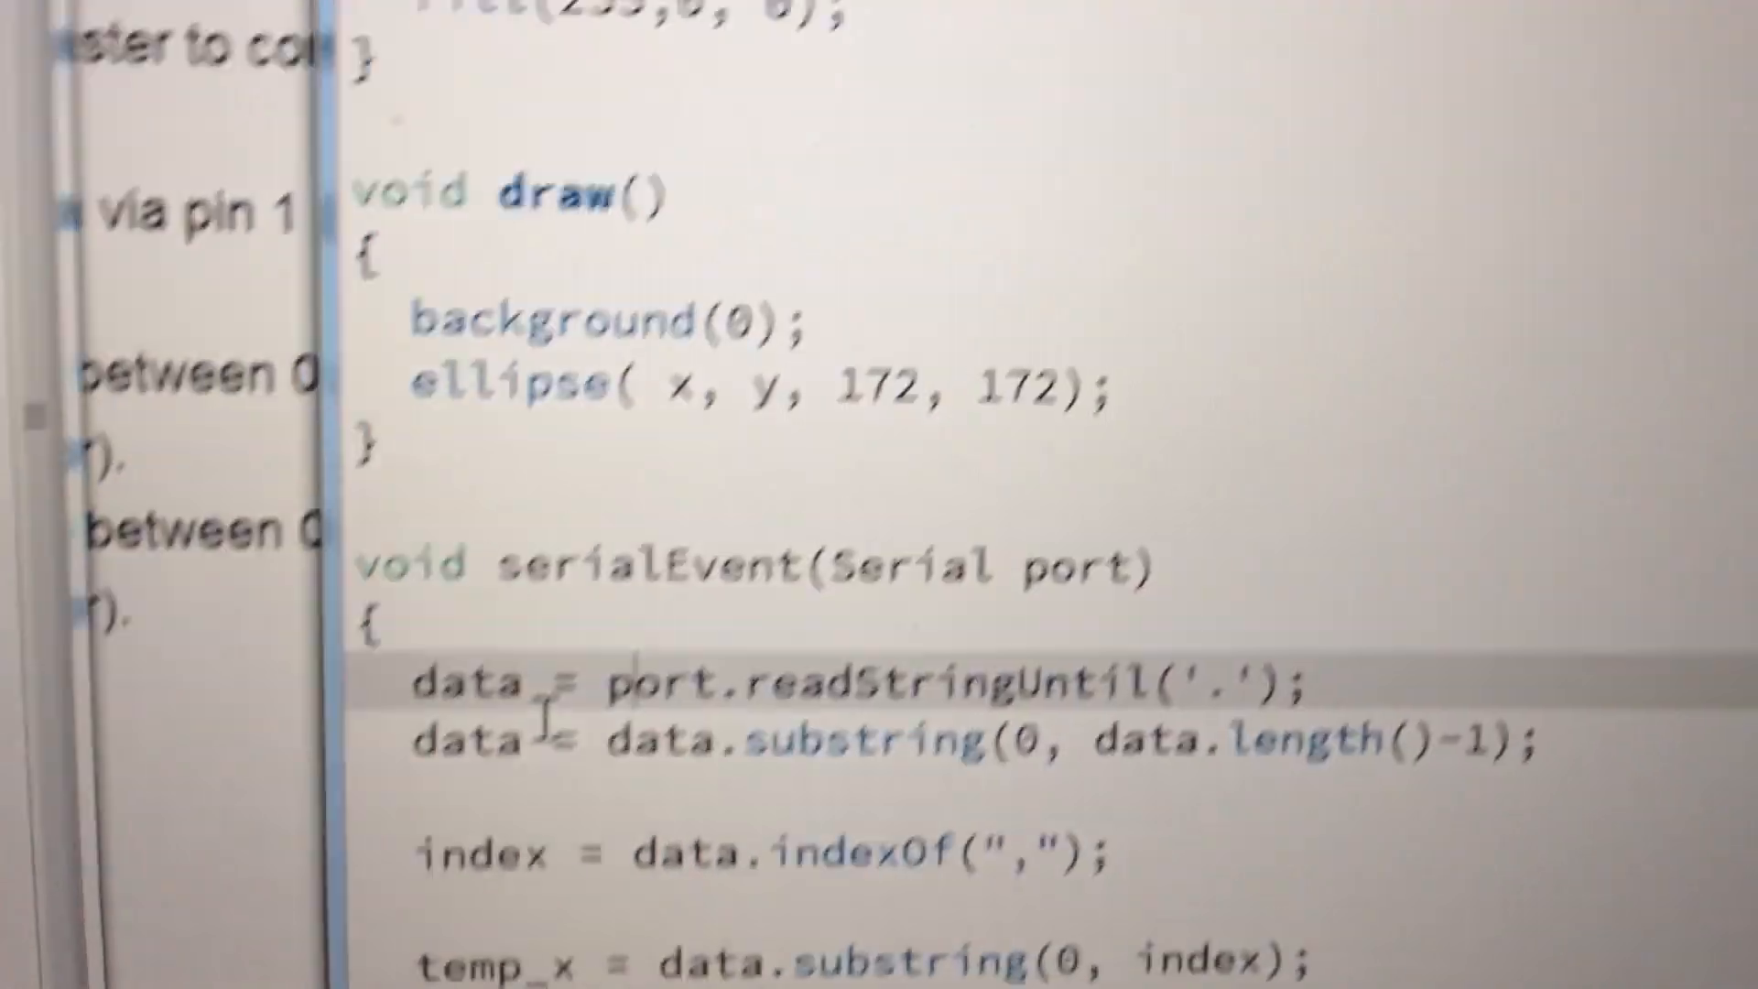